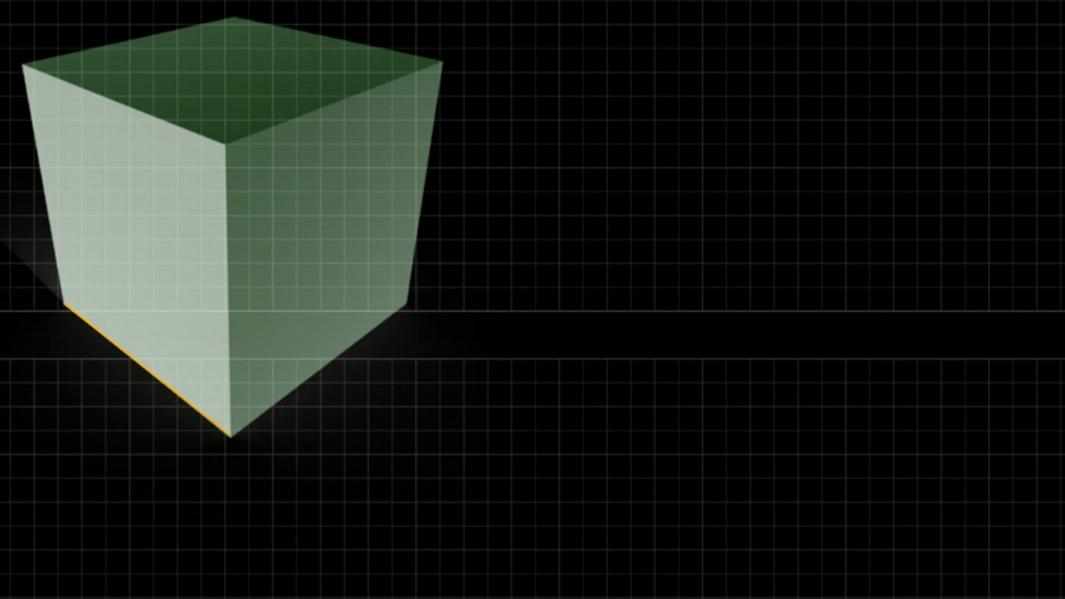
Trace a brush stroke along the cube's bottom-left edge on a new layer
drag(25, 70, 408, 303)
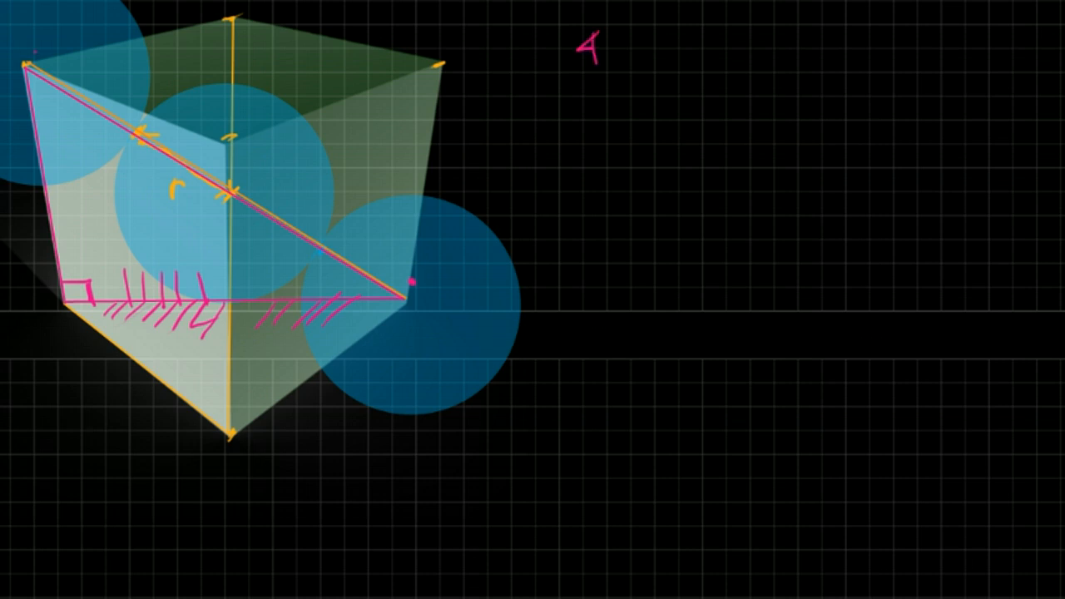
Handwrite 'r' and 'a' labels, then mark the lower cube edge ends with arrows for 'd'
text(r)
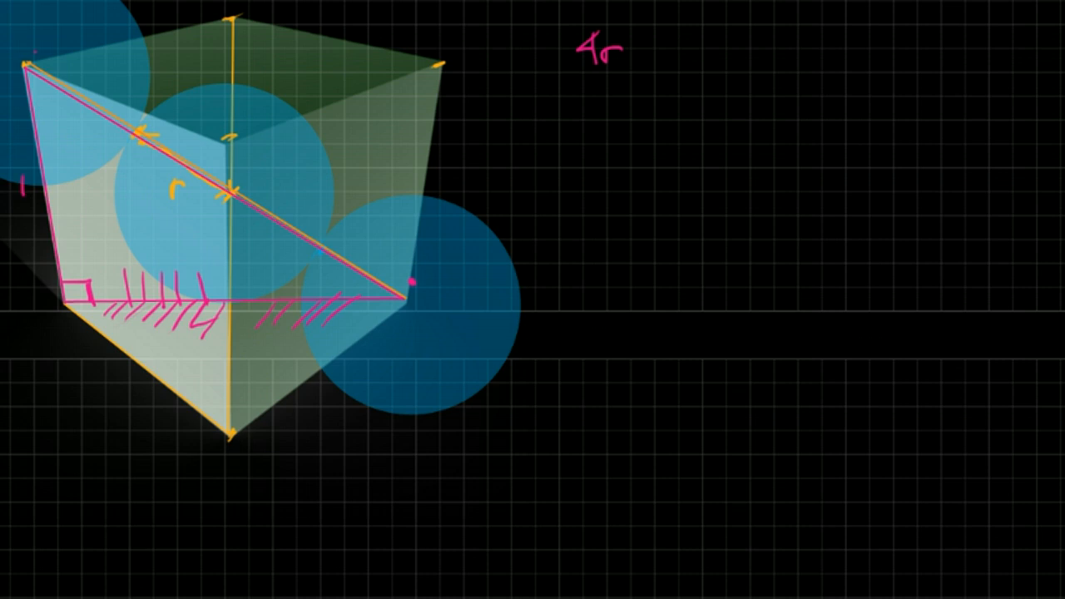
text(a)
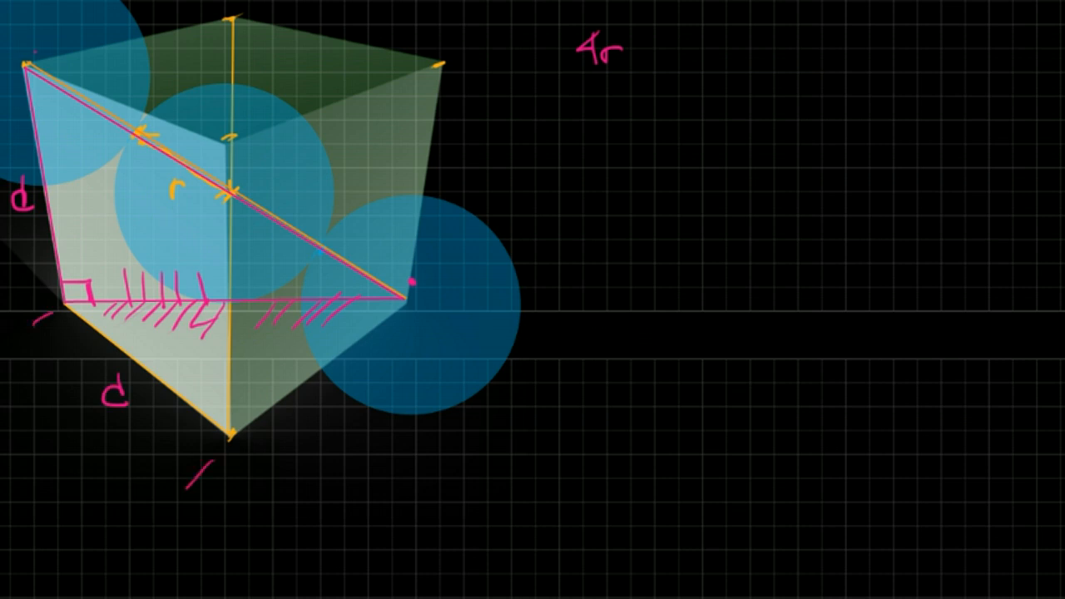
drag(150, 436, 196, 458)
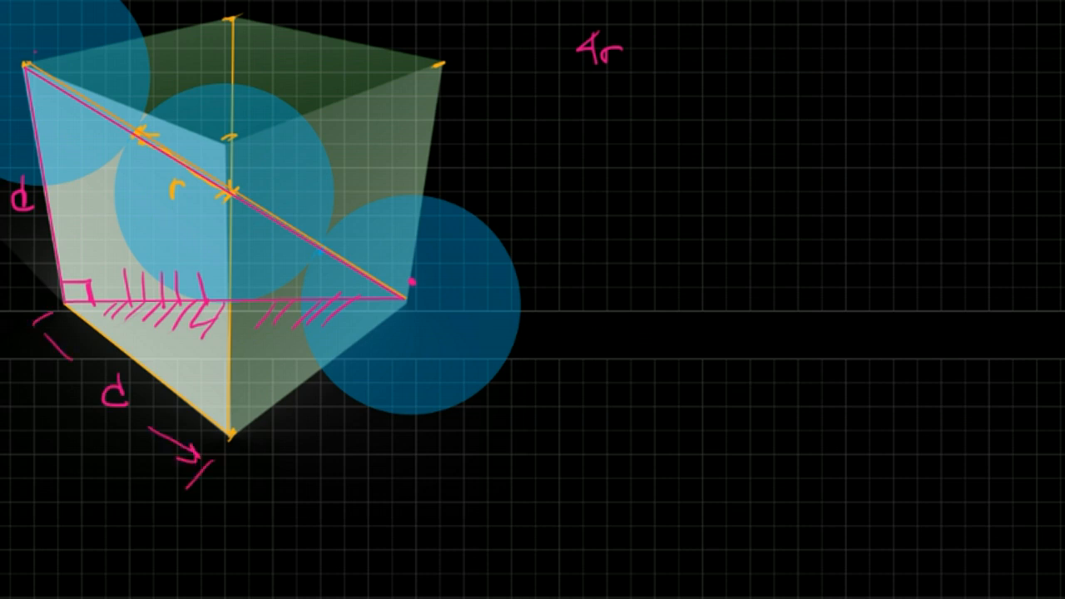
drag(250, 466, 441, 333)
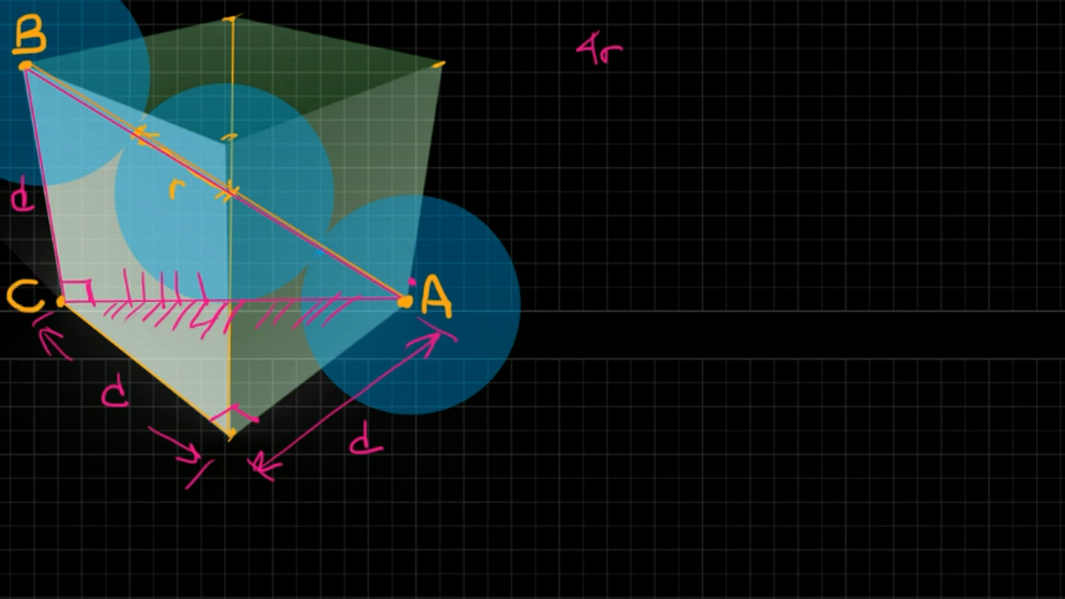
Write the label 'D' at the cube's bottom corner in orange
text(D)
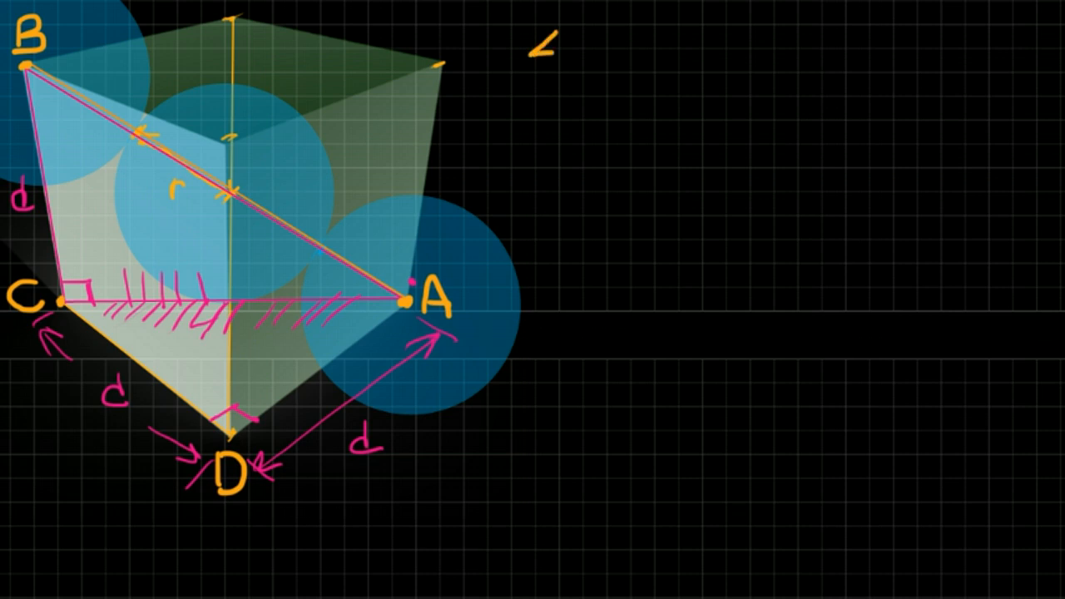
Handwrite '4r' in orange at the top right to begin the equation
text(4r)
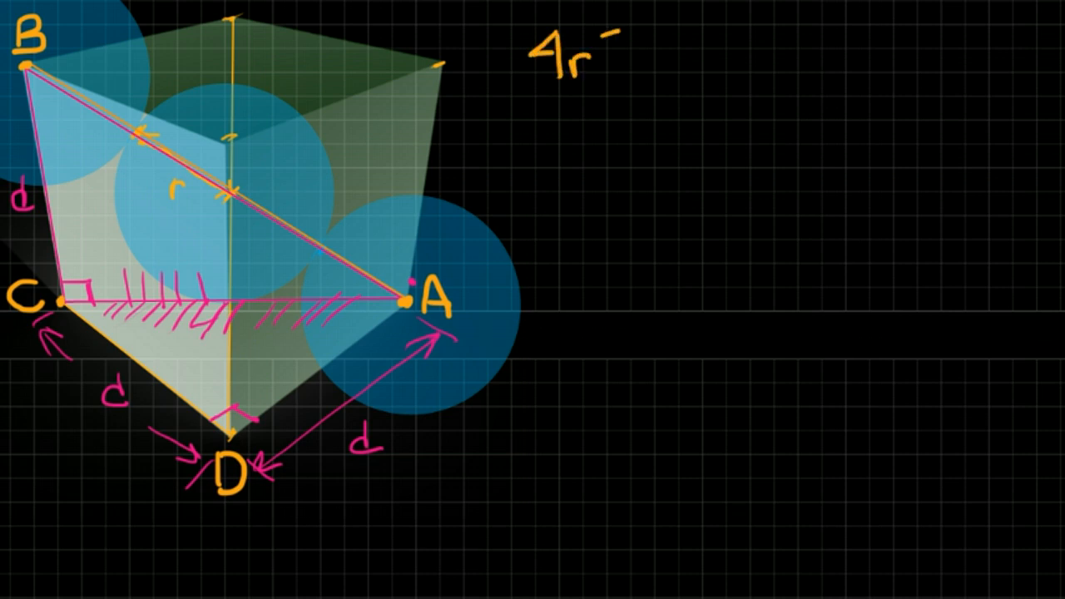